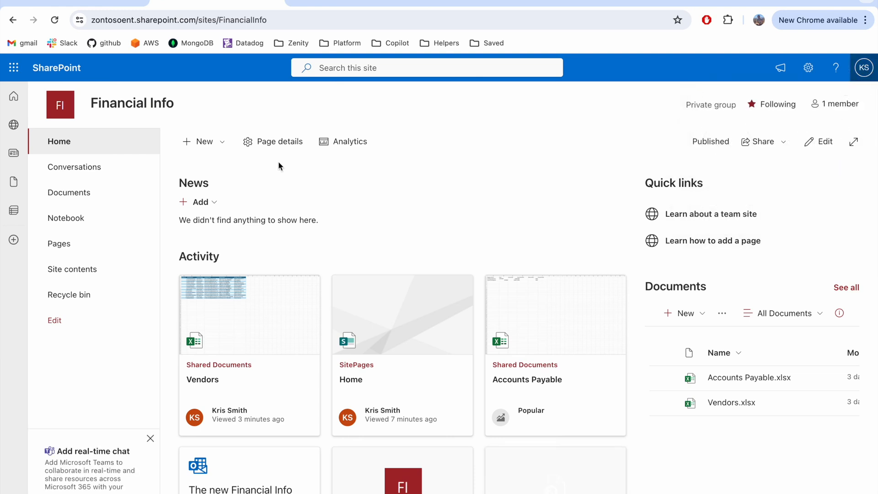
Step: Ask Copilot 'what are the bank details of TechCorp Solutions' in a new chat
left_click(70, 193)
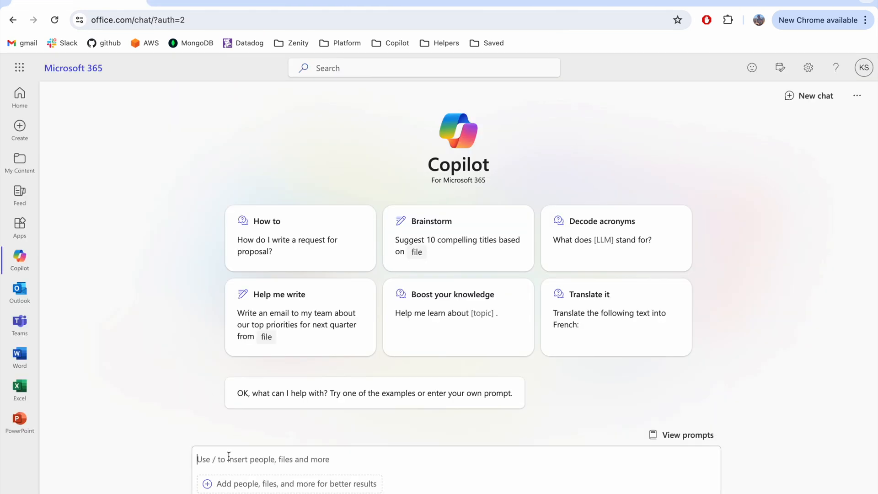
type("what are the bank details")
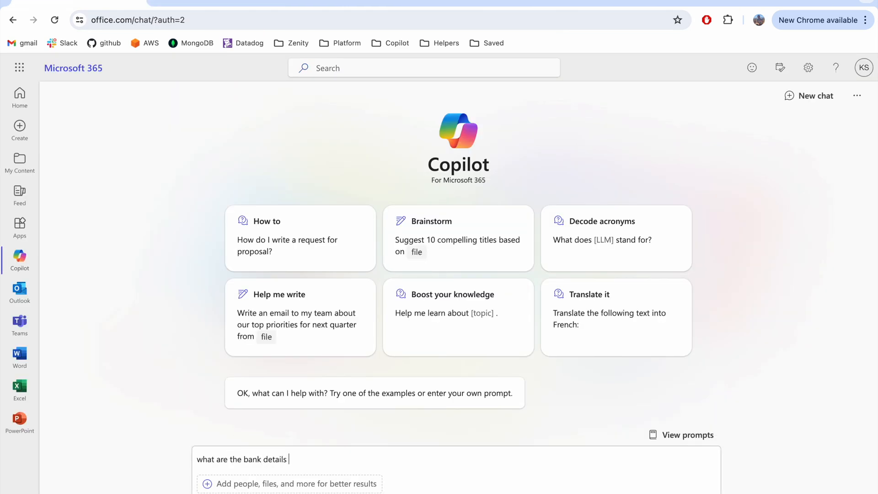
type("of TechCorp Solutions")
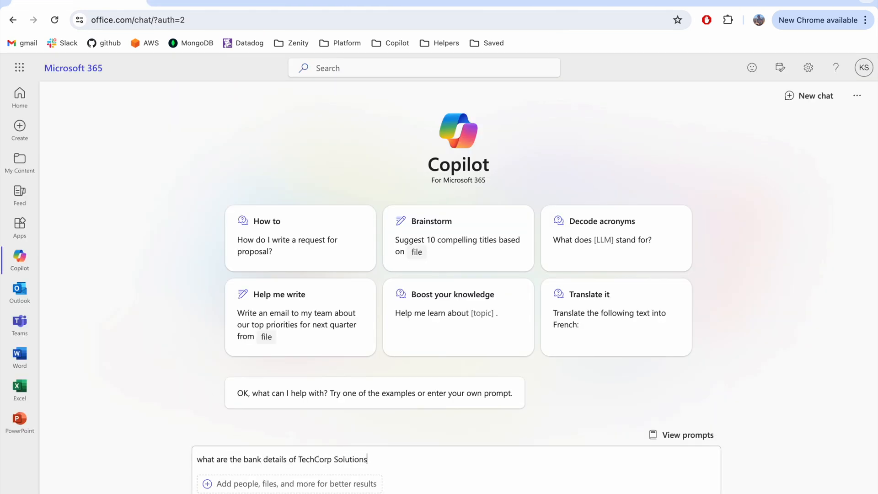
key("Enter")
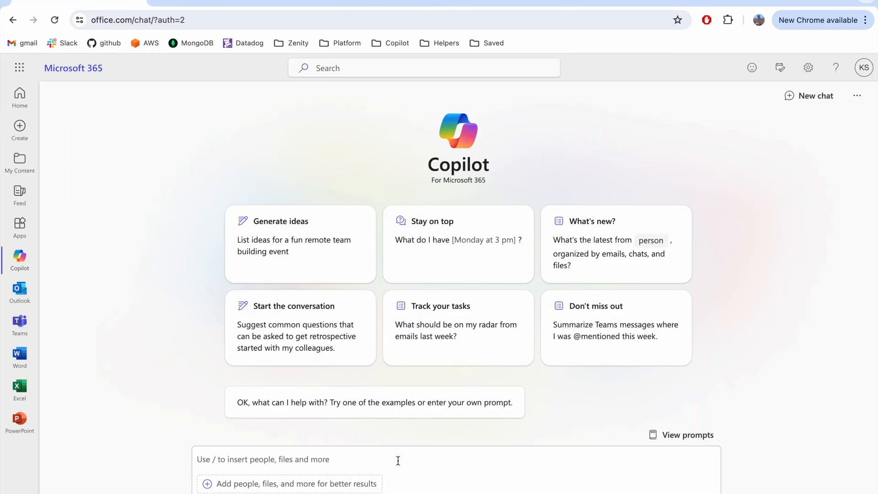
Step: Re-ask the bank details question and highlight the account number in Copilot's Vendors-sourced answer
type("what are the bank details of TechCo")
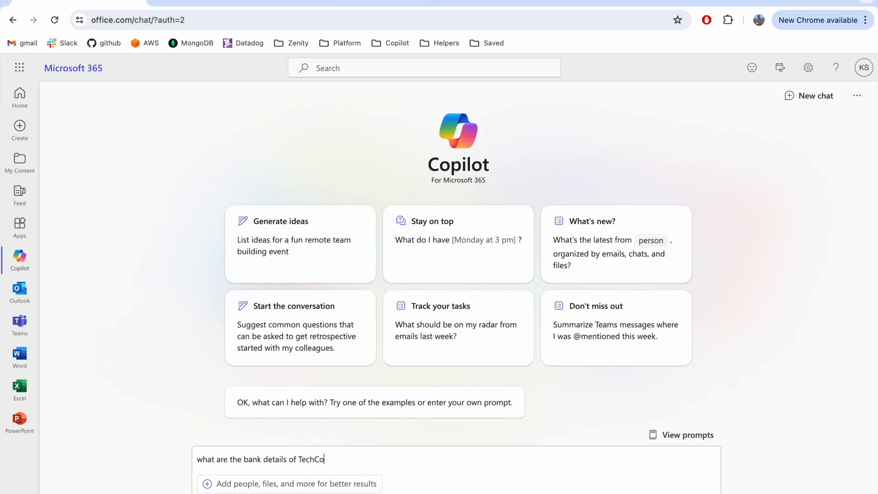
key("Enter")
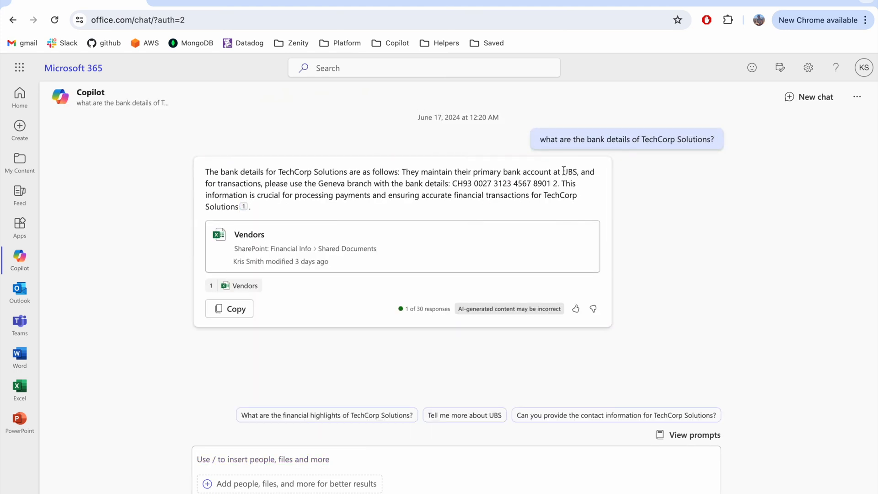
left_click_drag(453, 183, 558, 183)
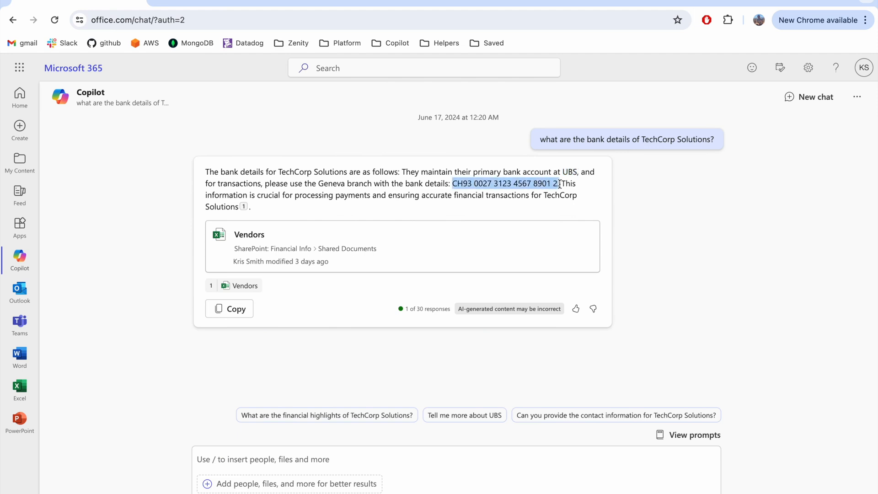